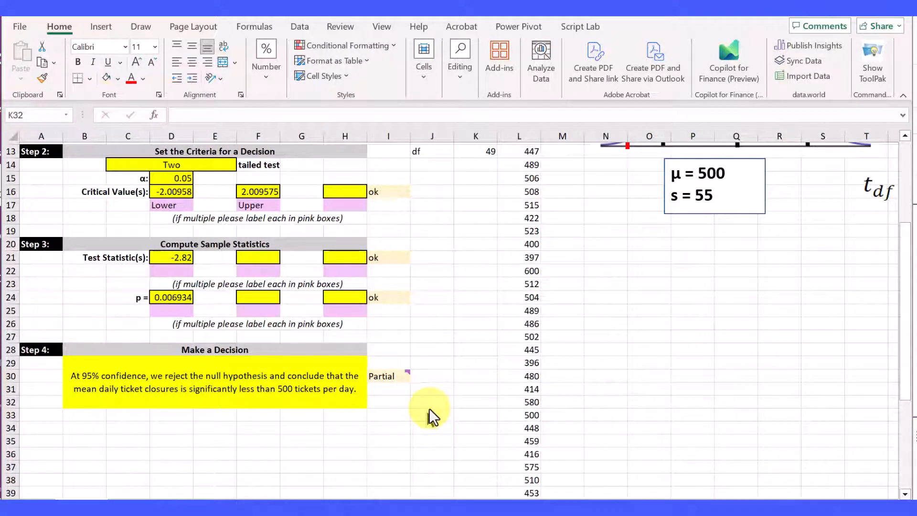
mouse_move(419, 259)
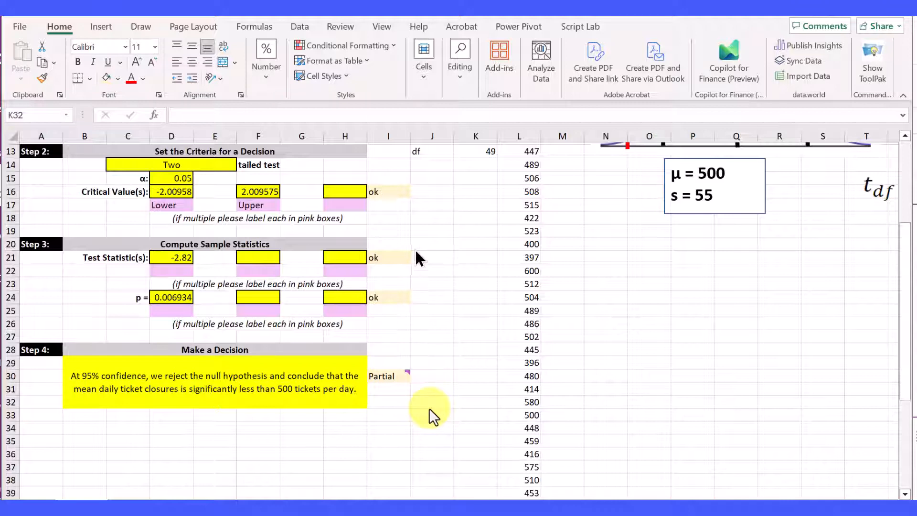
mouse_move(376, 172)
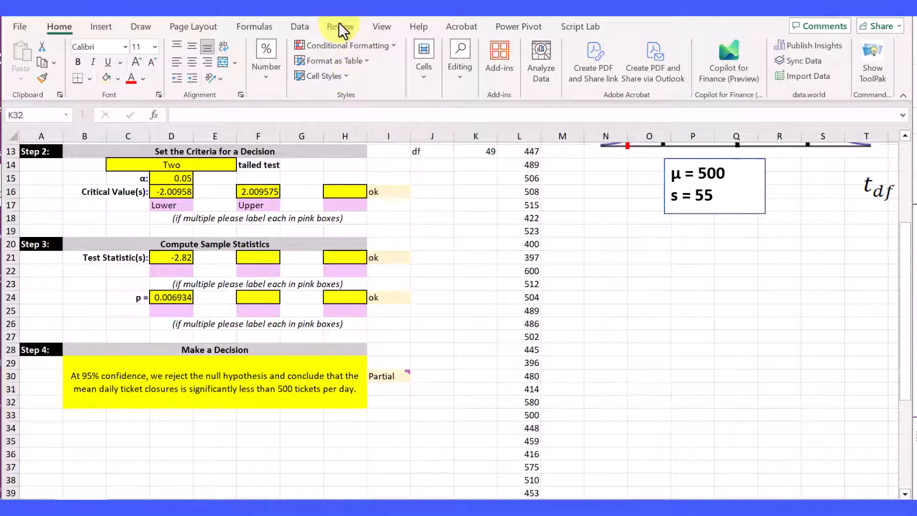
Switch the ribbon to the Review tab to reach the commenting tools.
left_click(475, 401)
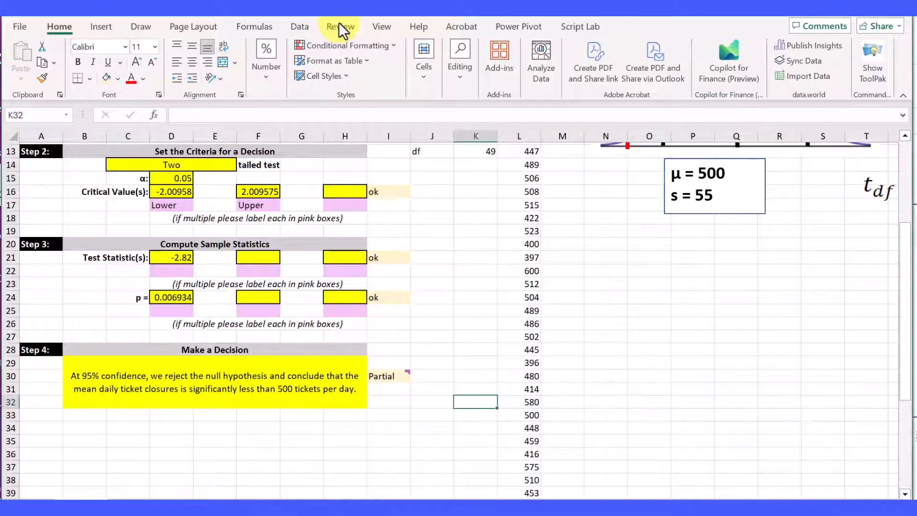
left_click(339, 27)
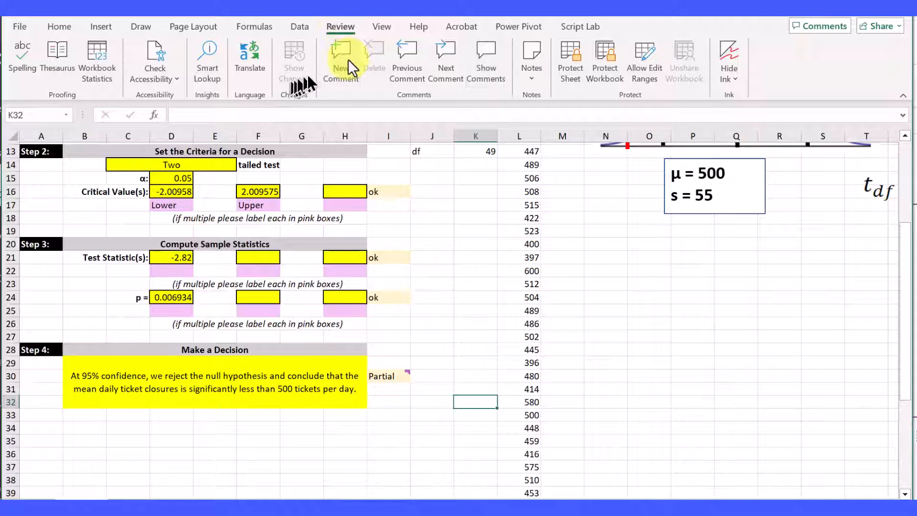
mouse_move(341, 58)
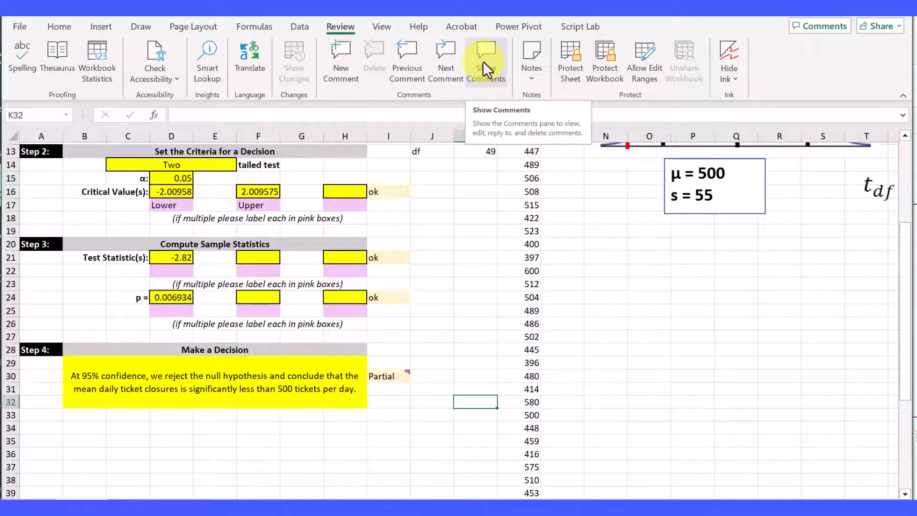
Show all comments, revealing the grader's note on the two-tail test and Partial grade.
left_click(485, 59)
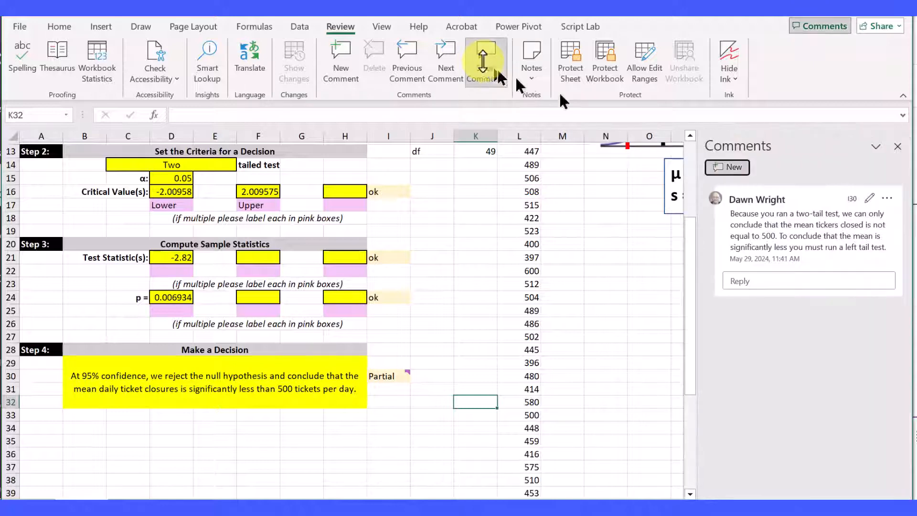
left_click(485, 58)
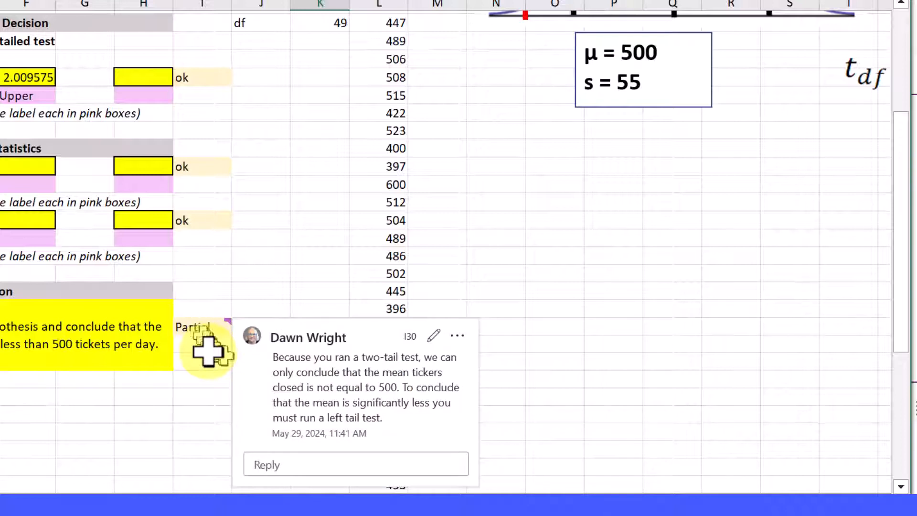
left_click(319, 362)
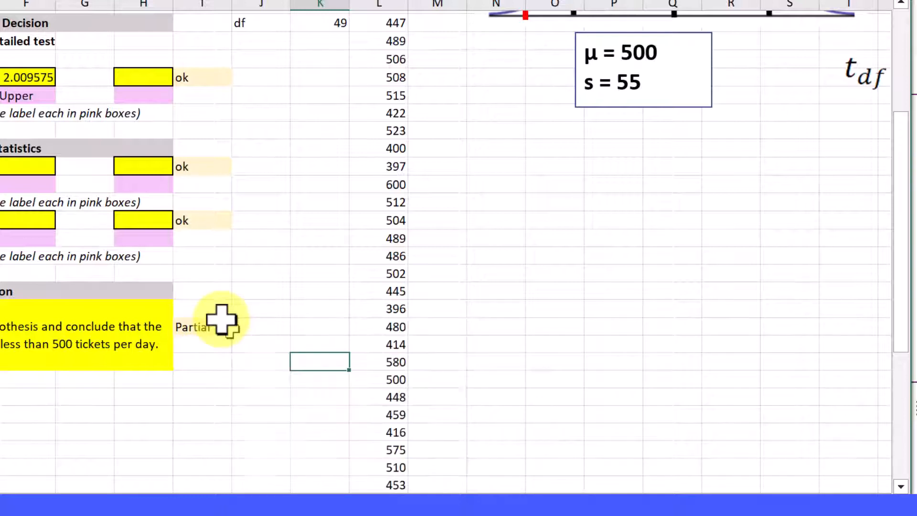